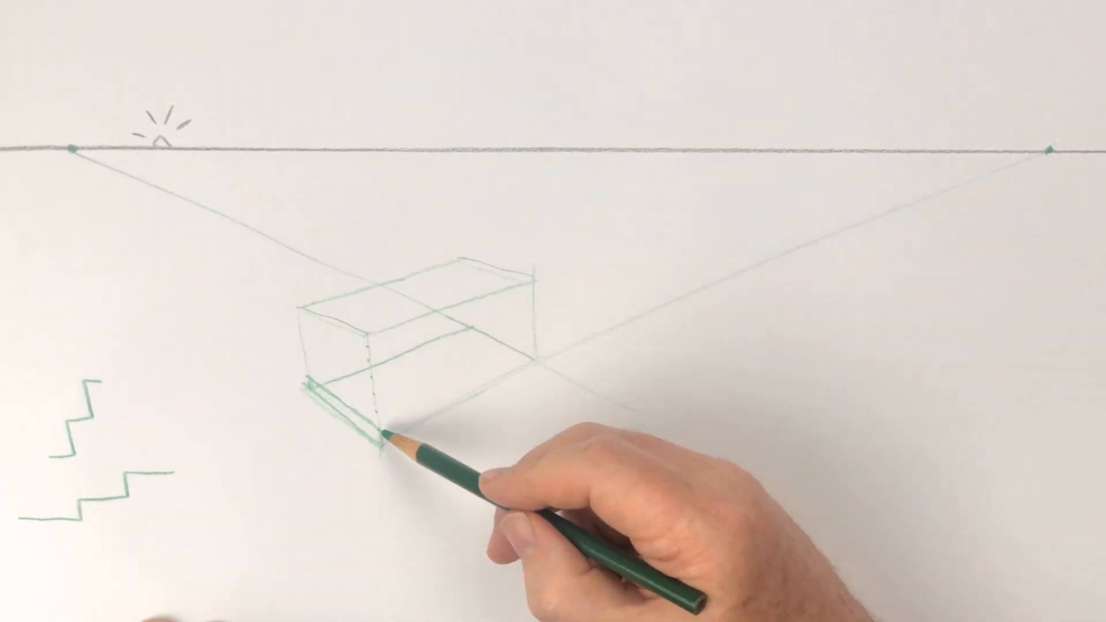
pyautogui.moveTo(381, 438); pyautogui.dragTo(543, 282)
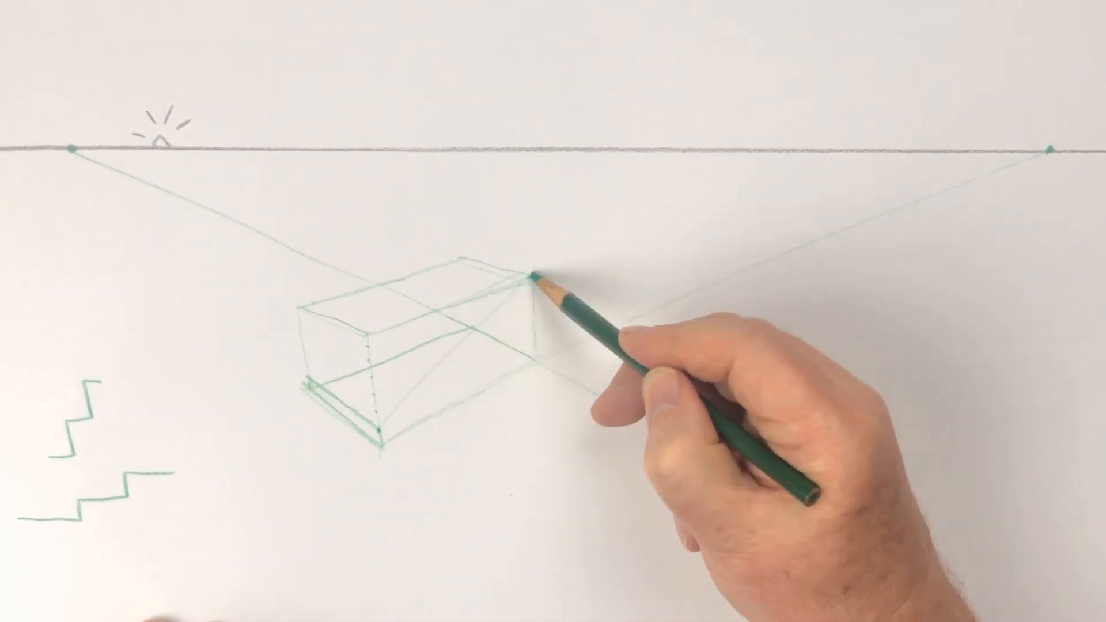